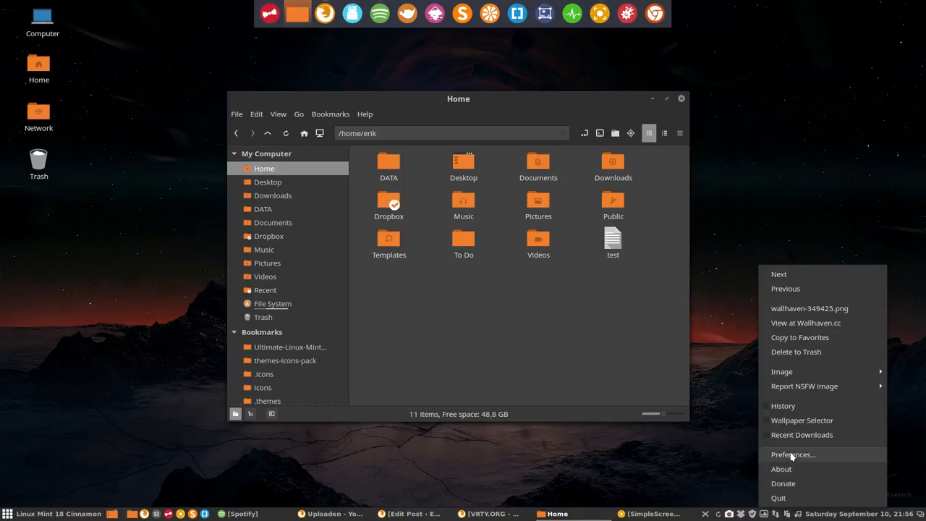
- Show Variety's Effects preferences and move the window lower on the desktop
{"action": "left_click", "coordinate": [793, 454]}
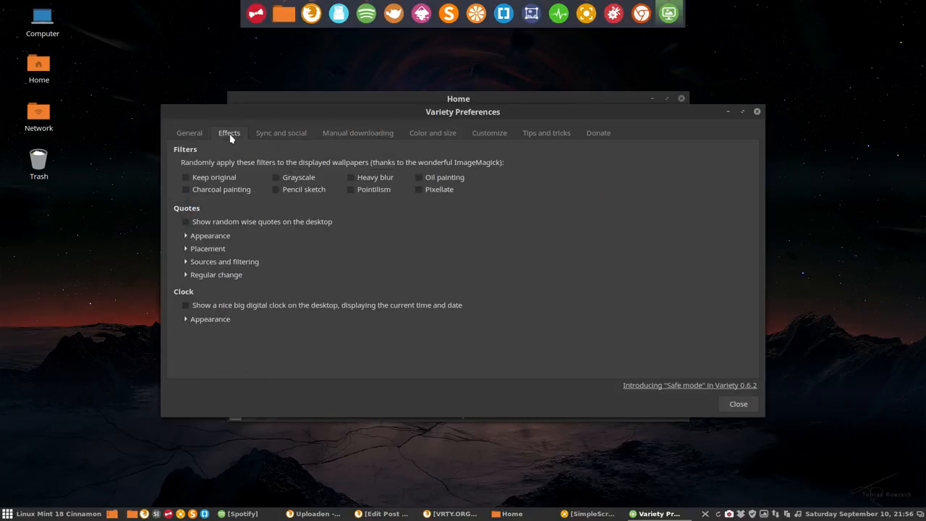
{"action": "left_click_drag", "start_coordinate": [464, 112], "coordinate": [502, 165]}
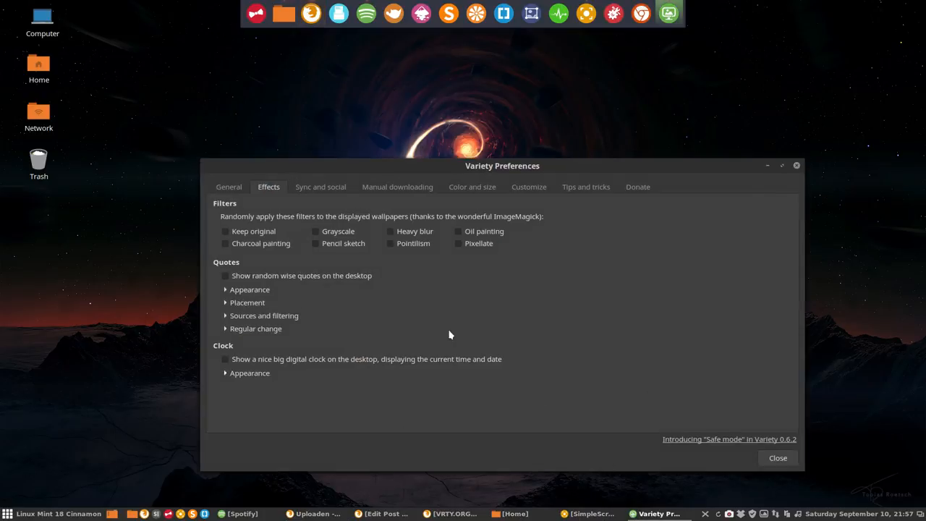
{"action": "mouse_move", "coordinate": [315, 238]}
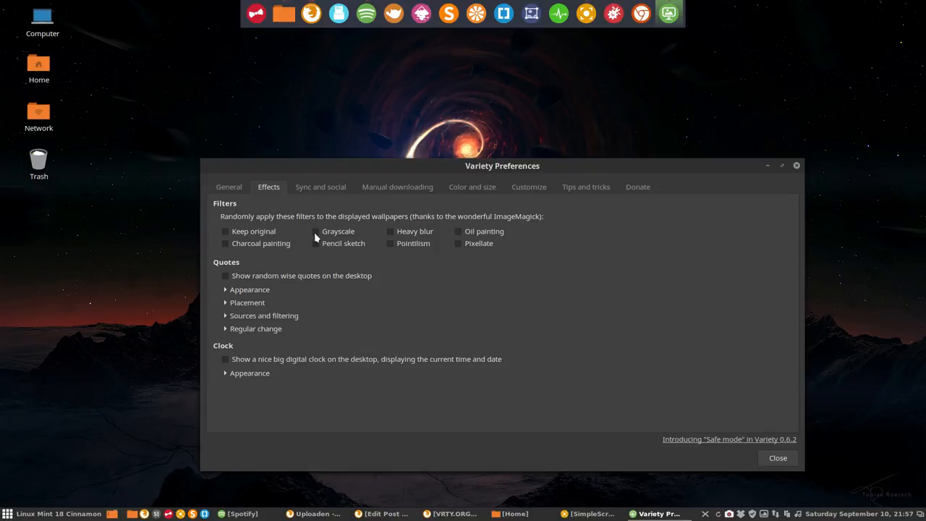
- Enable the Grayscale filter, close the preferences, and bring up the Themes settings
{"action": "left_click", "coordinate": [315, 232]}
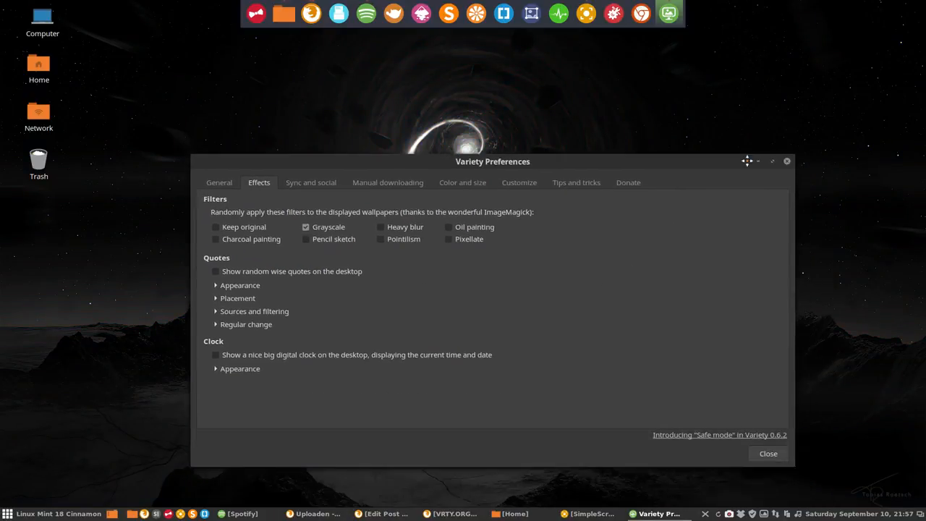
{"action": "left_click", "coordinate": [768, 453]}
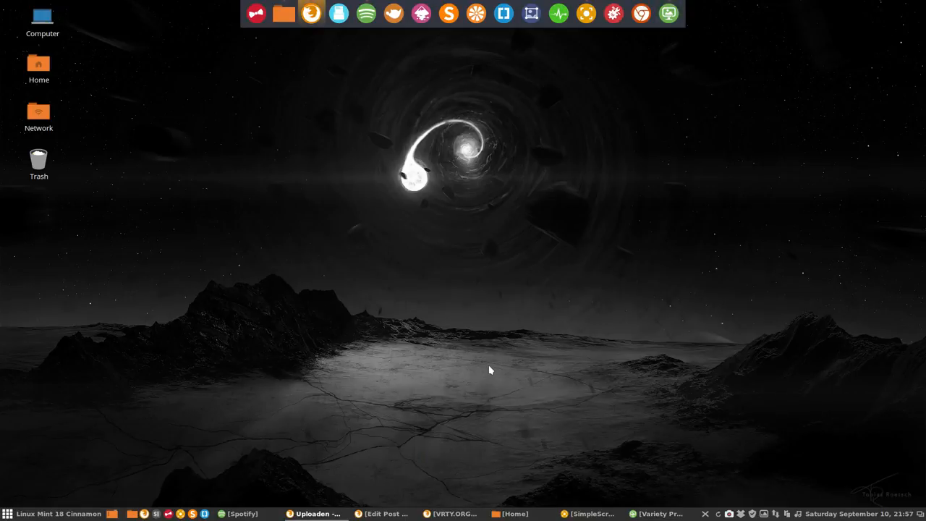
{"action": "mouse_move", "coordinate": [422, 252]}
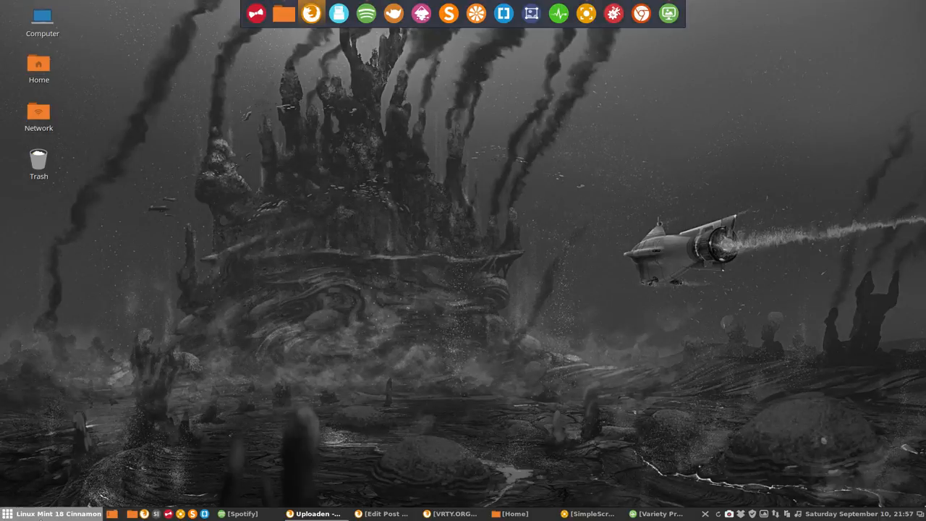
{"action": "left_click", "coordinate": [7, 514]}
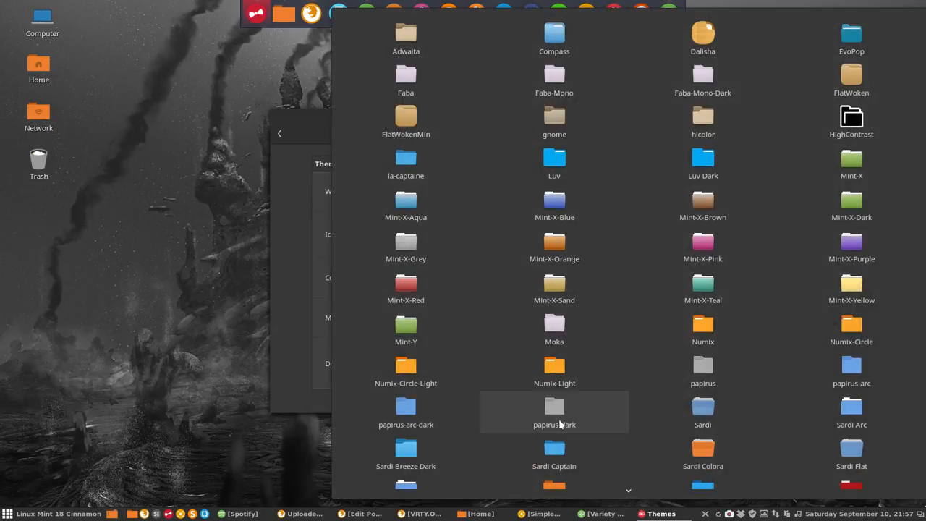
- Choose Sardi Mono Colora as the icon theme and close the Themes window
{"action": "scroll", "scroll_direction": "down", "scroll_amount": 3}
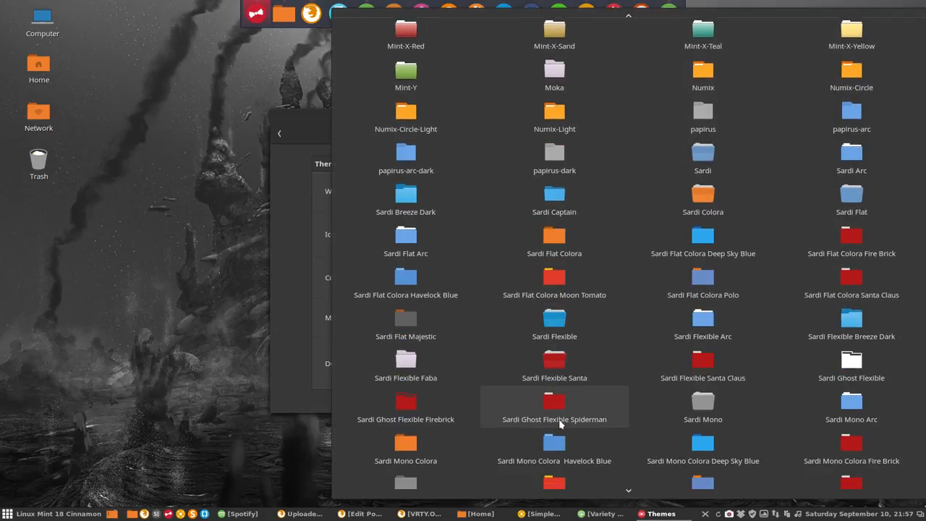
{"action": "scroll", "scroll_direction": "down", "scroll_amount": 3}
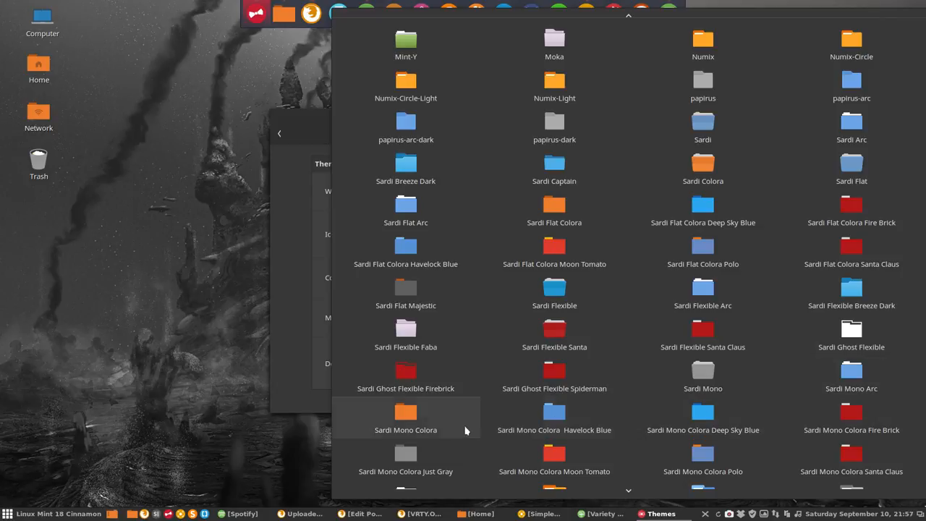
{"action": "left_click", "coordinate": [406, 413]}
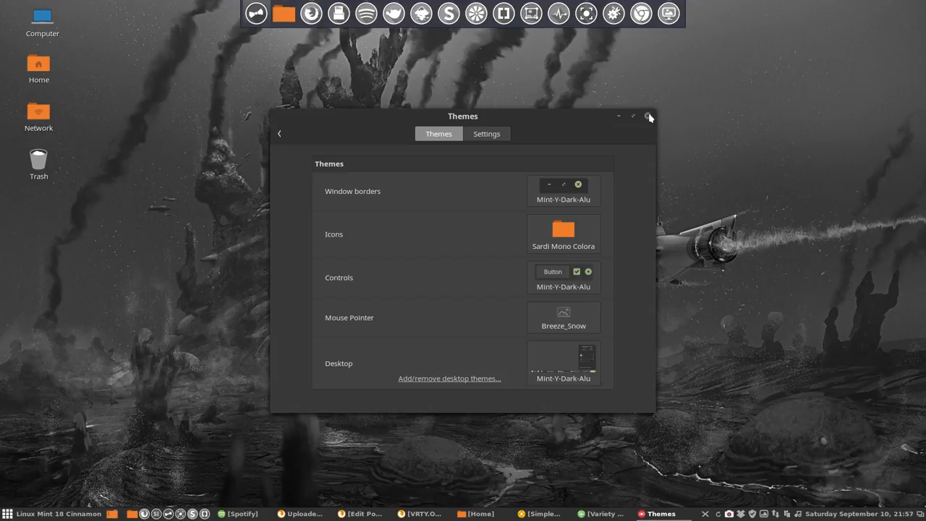
{"action": "left_click", "coordinate": [649, 116]}
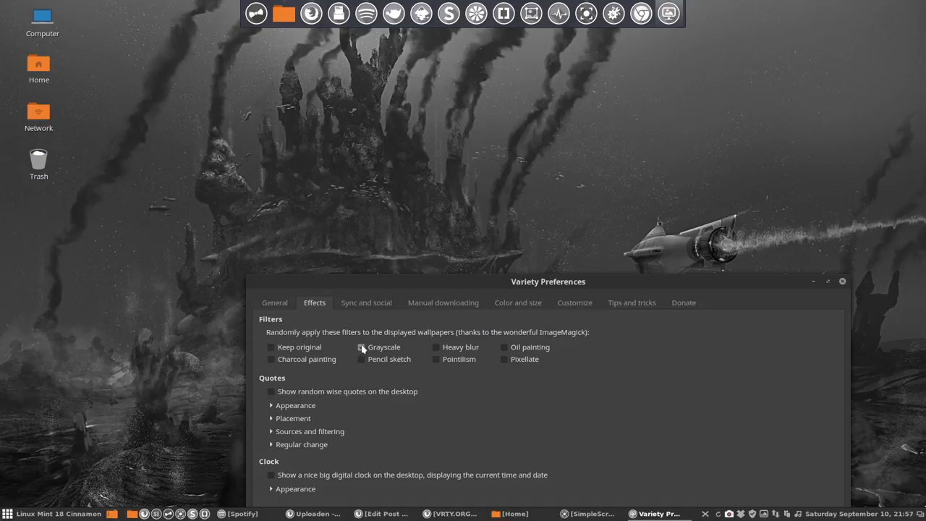
- Untick the Grayscale filter so the wallpaper returns to full colour
{"action": "left_click", "coordinate": [362, 347]}
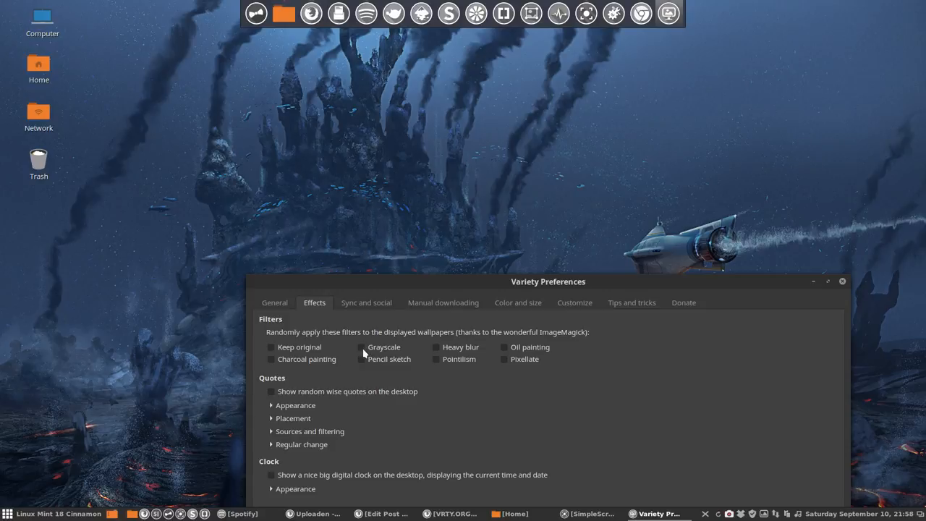
{"action": "left_click", "coordinate": [362, 359]}
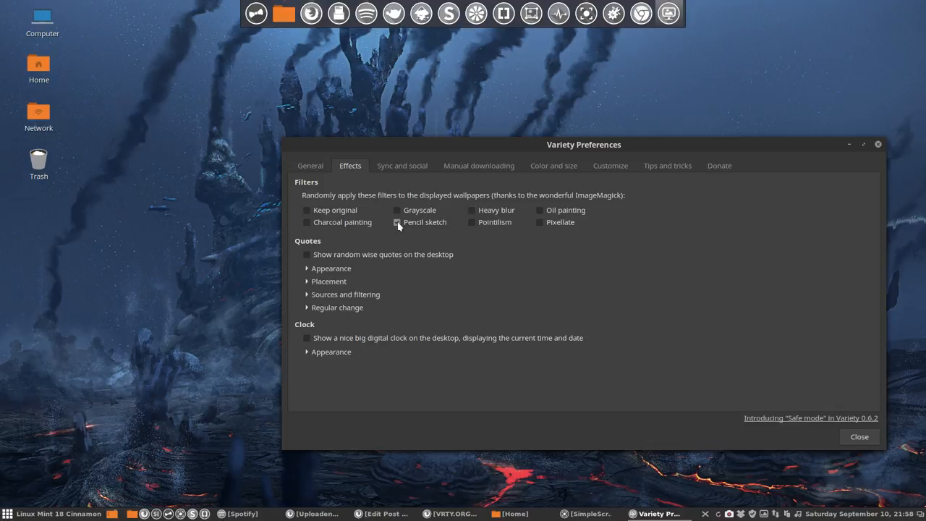
- Tick the Charcoal painting and Oil painting filters to give the wallpaper a sketch-like painted look
{"action": "left_click", "coordinate": [397, 223]}
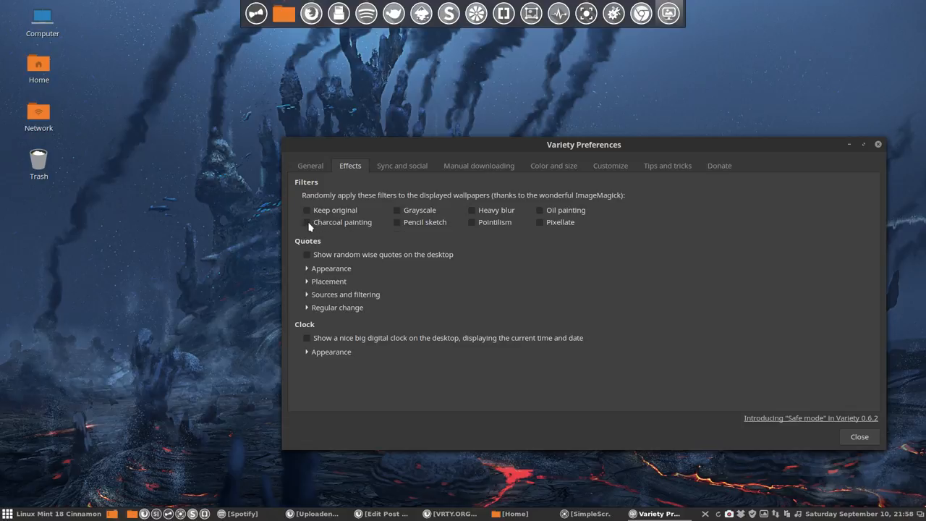
{"action": "left_click", "coordinate": [307, 223]}
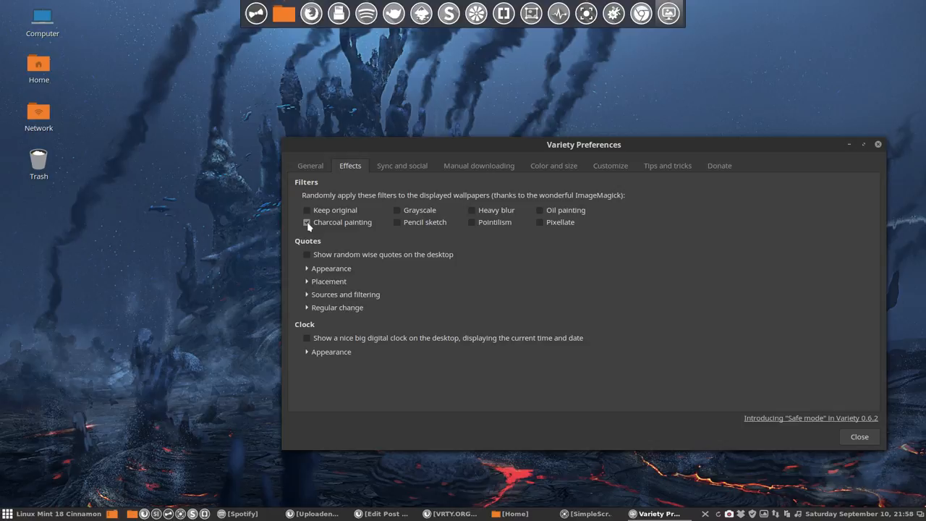
{"action": "left_click", "coordinate": [307, 223]}
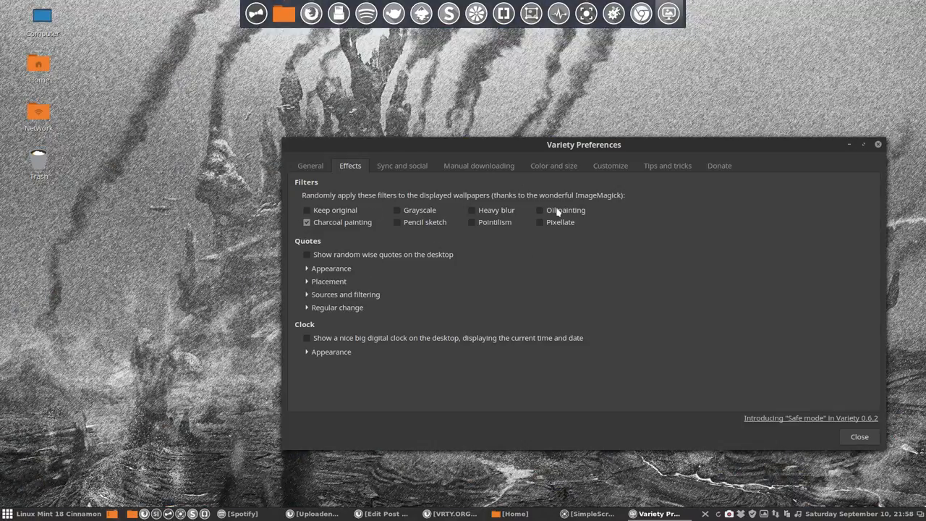
{"action": "left_click", "coordinate": [538, 209]}
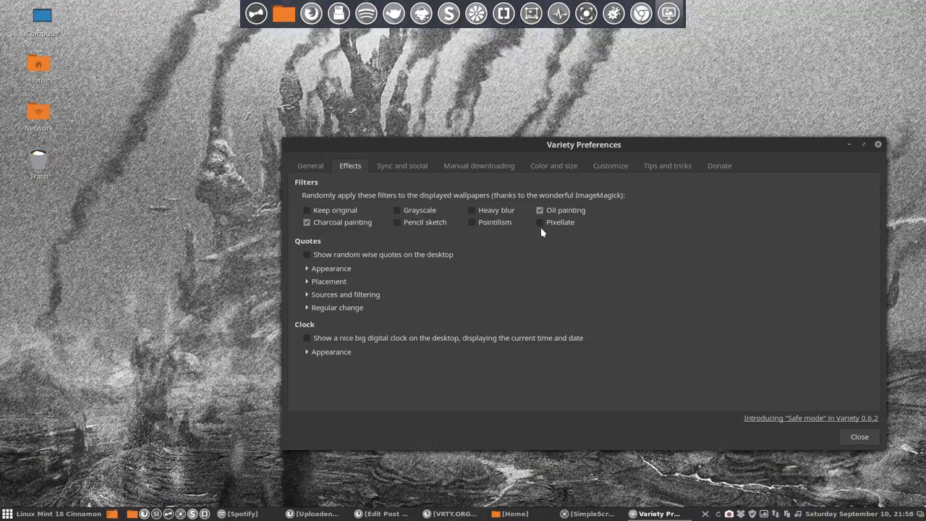
{"action": "mouse_move", "coordinate": [573, 321]}
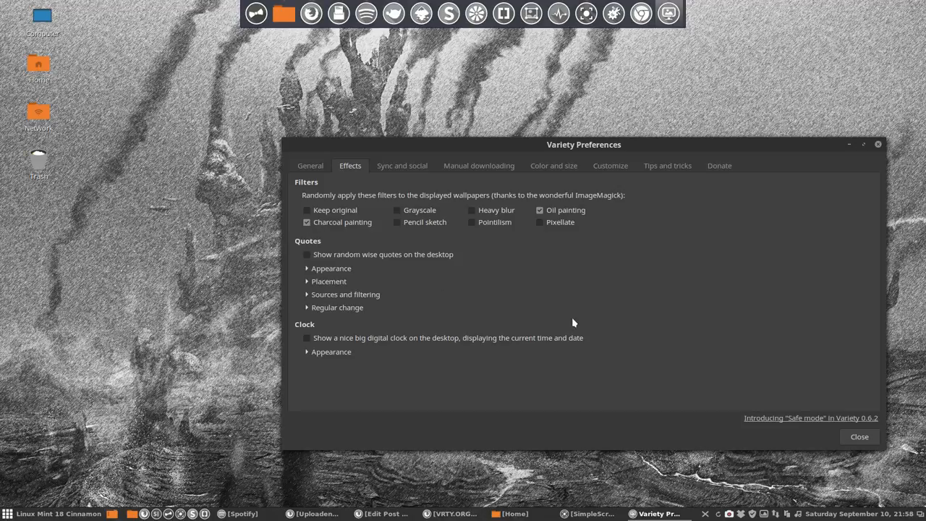
{"action": "left_click", "coordinate": [539, 210]}
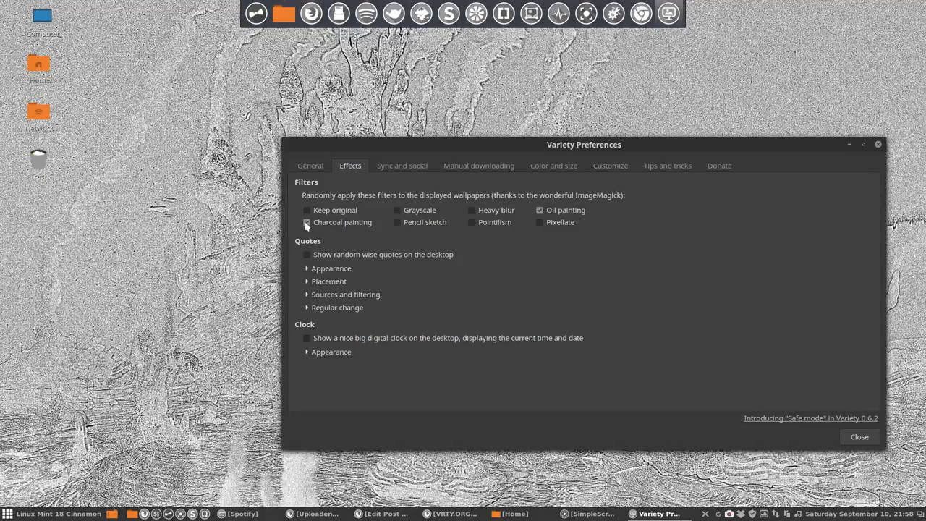
- Untick Charcoal painting and Oil painting so no filter effects remain selected
{"action": "left_click", "coordinate": [307, 223]}
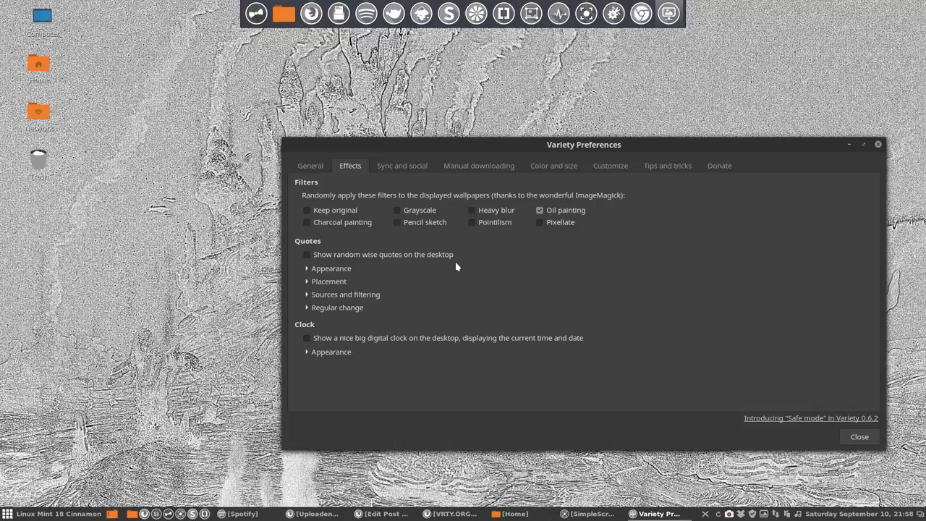
{"action": "left_click", "coordinate": [540, 210]}
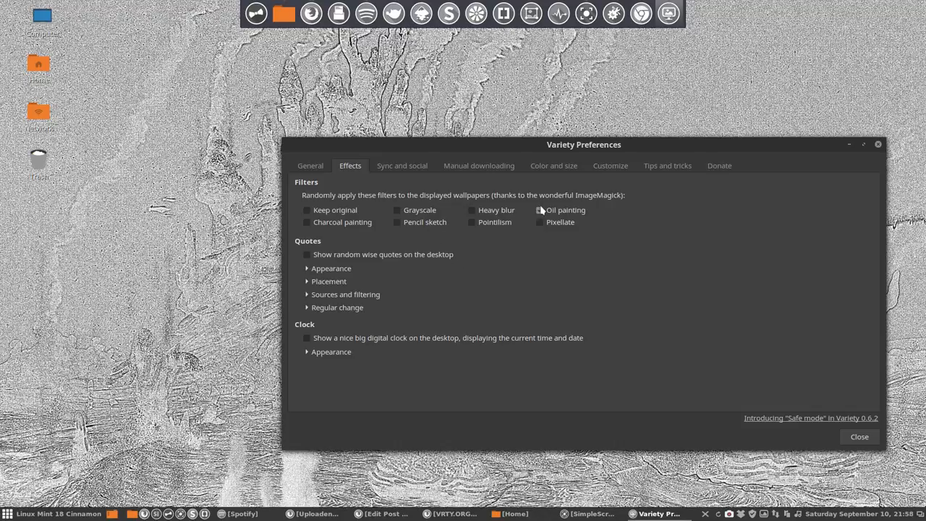
{"action": "mouse_move", "coordinate": [538, 307]}
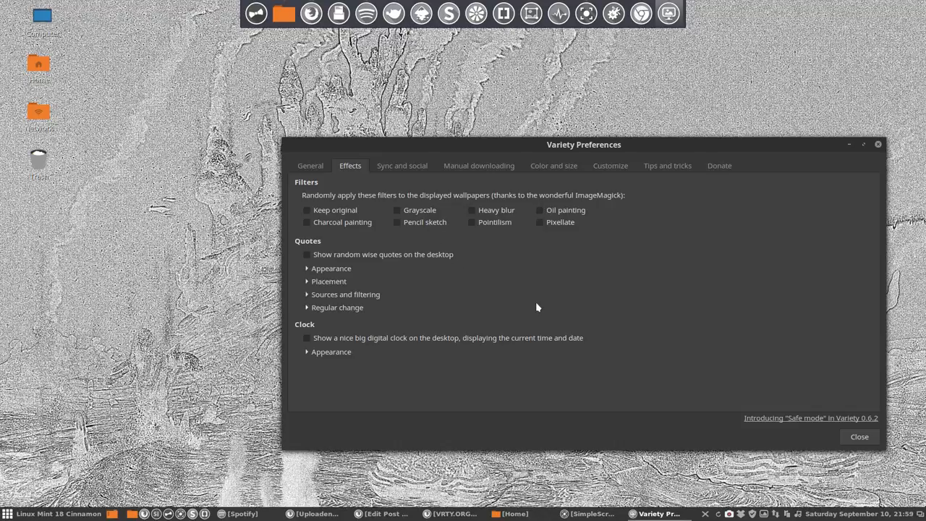
{"action": "mouse_move", "coordinate": [502, 304]}
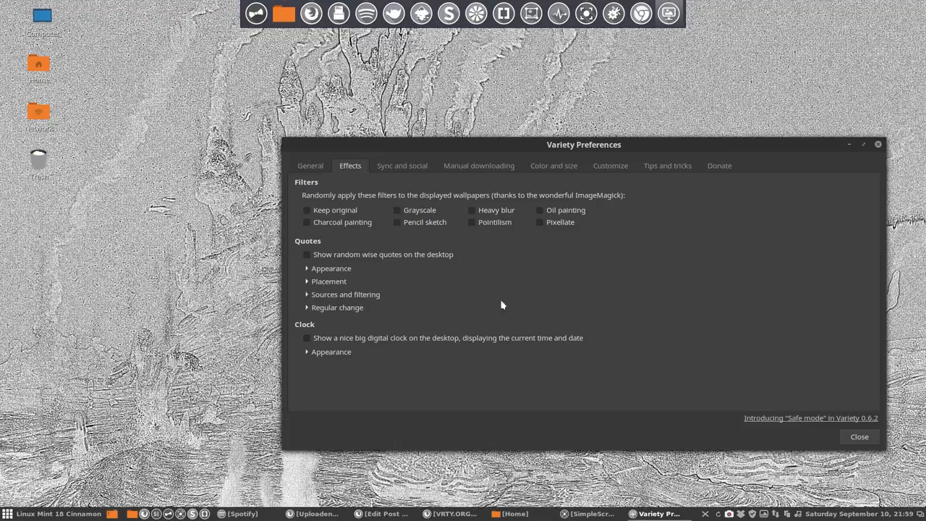